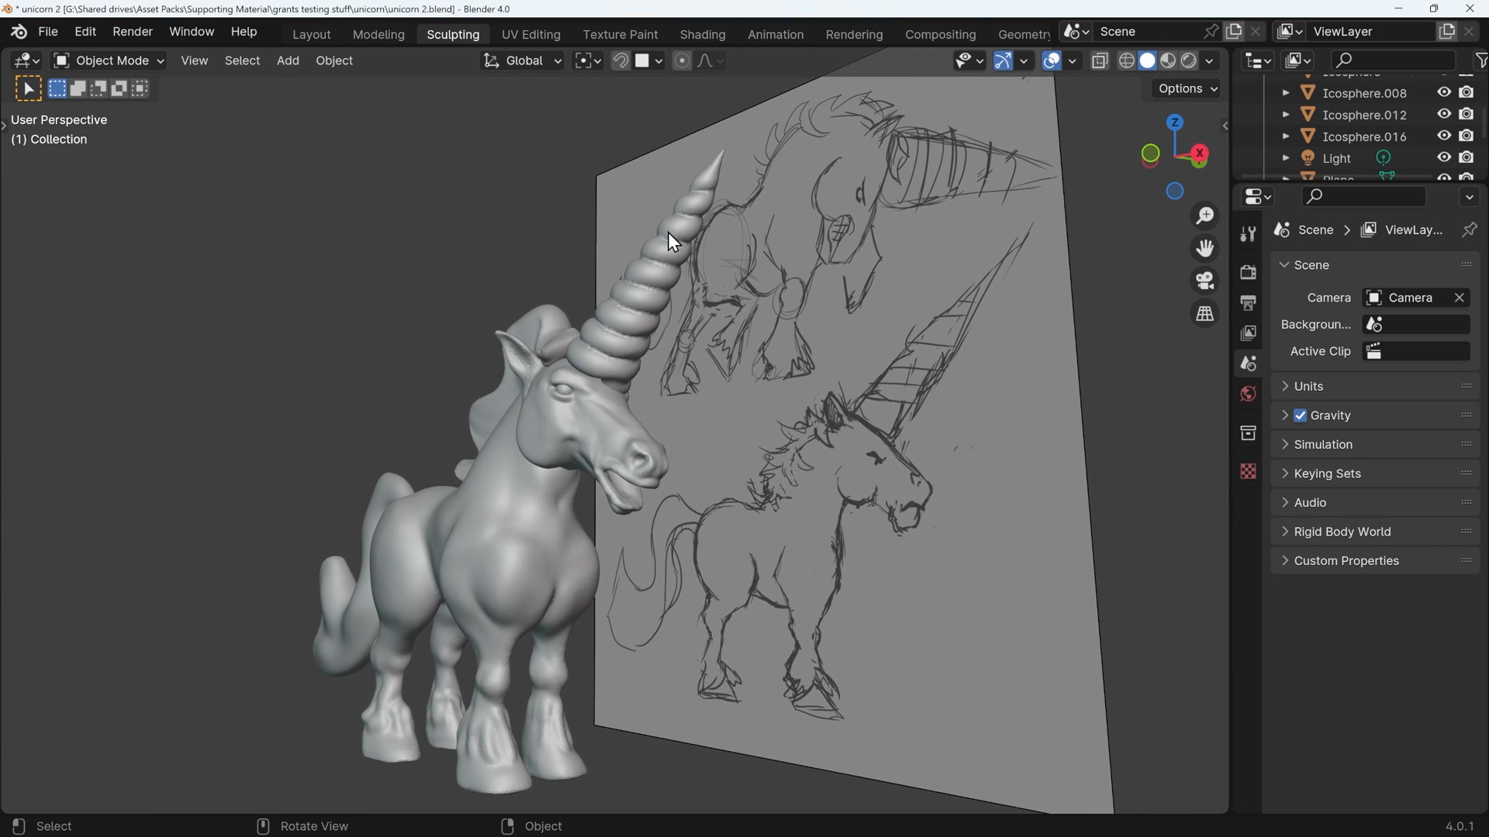
mouse_move(690, 257)
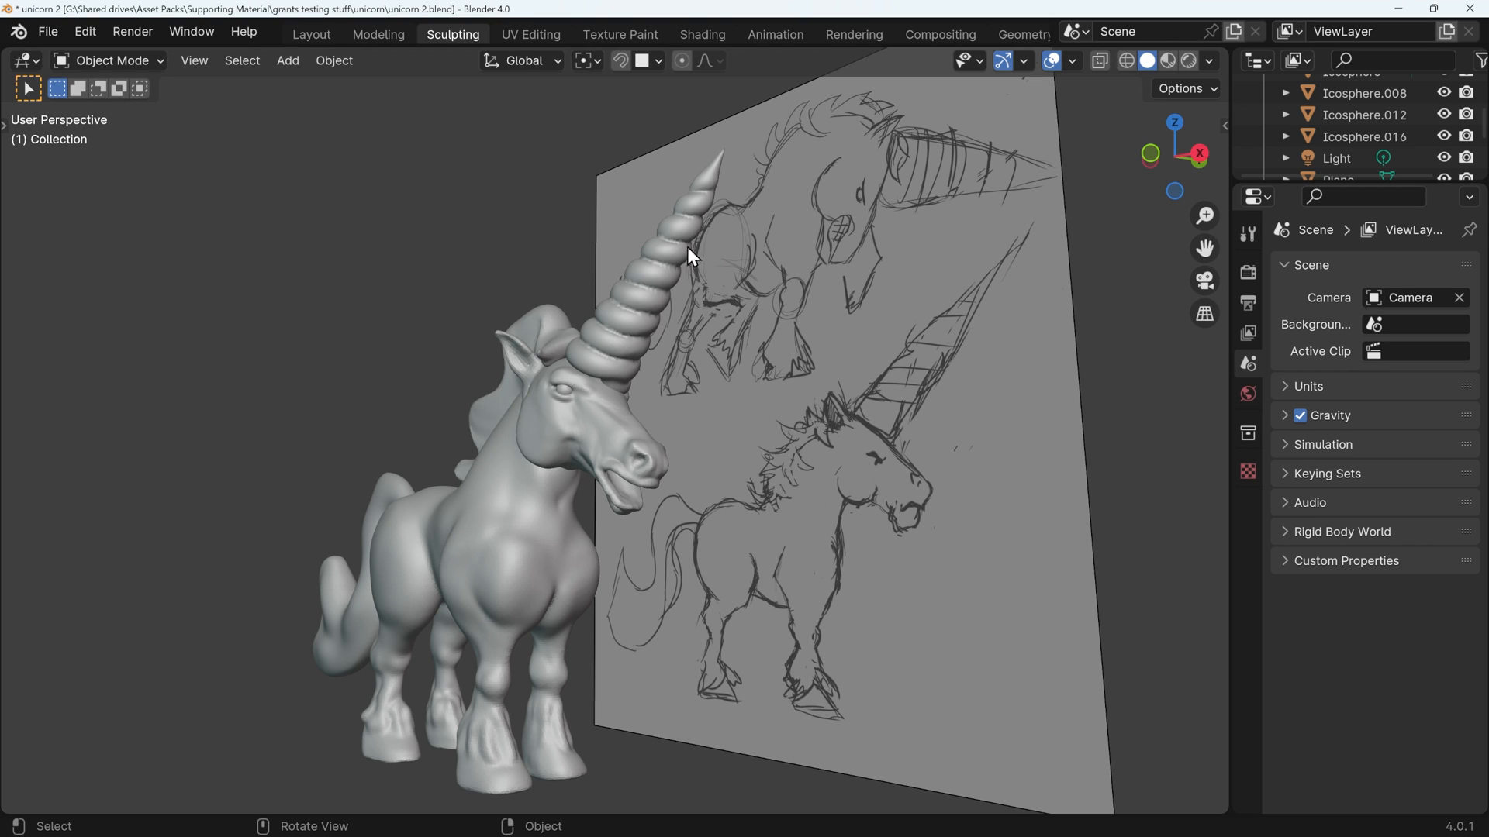
mouse_move(665, 371)
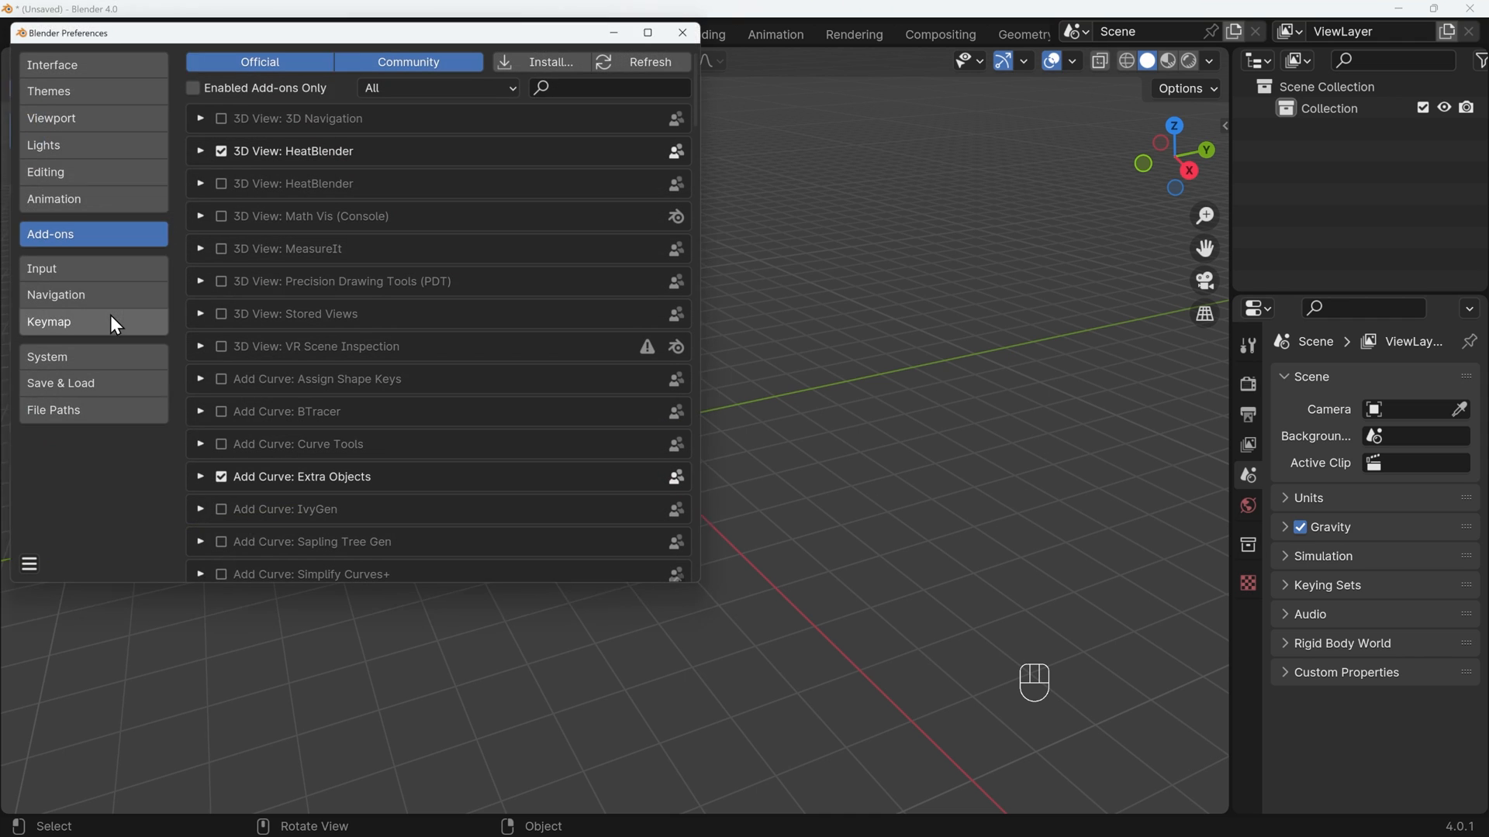
Search add-ons for 'extra' and enable Add Curve: Extra Objects.
drag(313, 31, 327, 22)
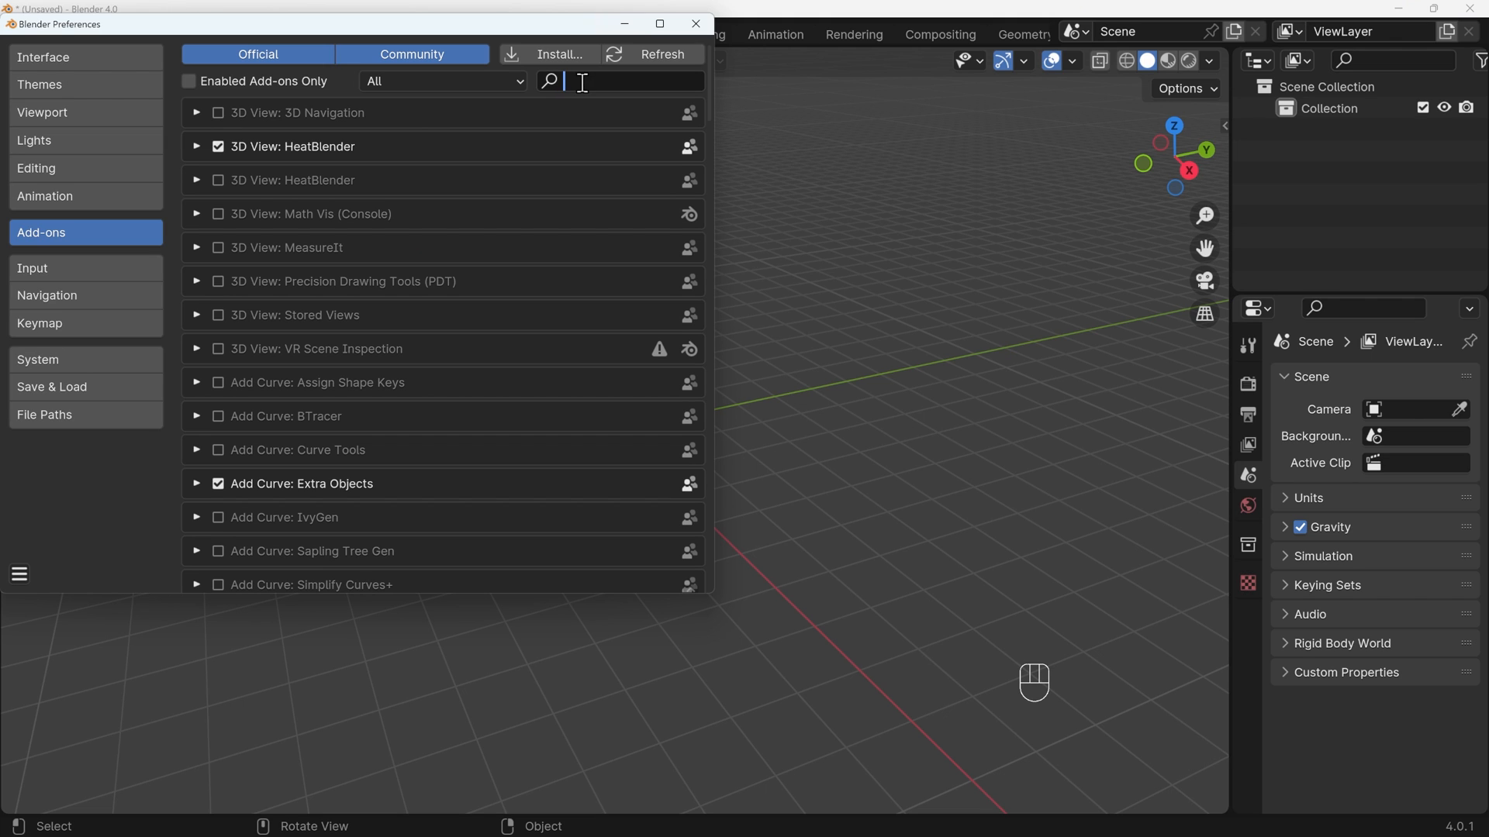
text(extra)
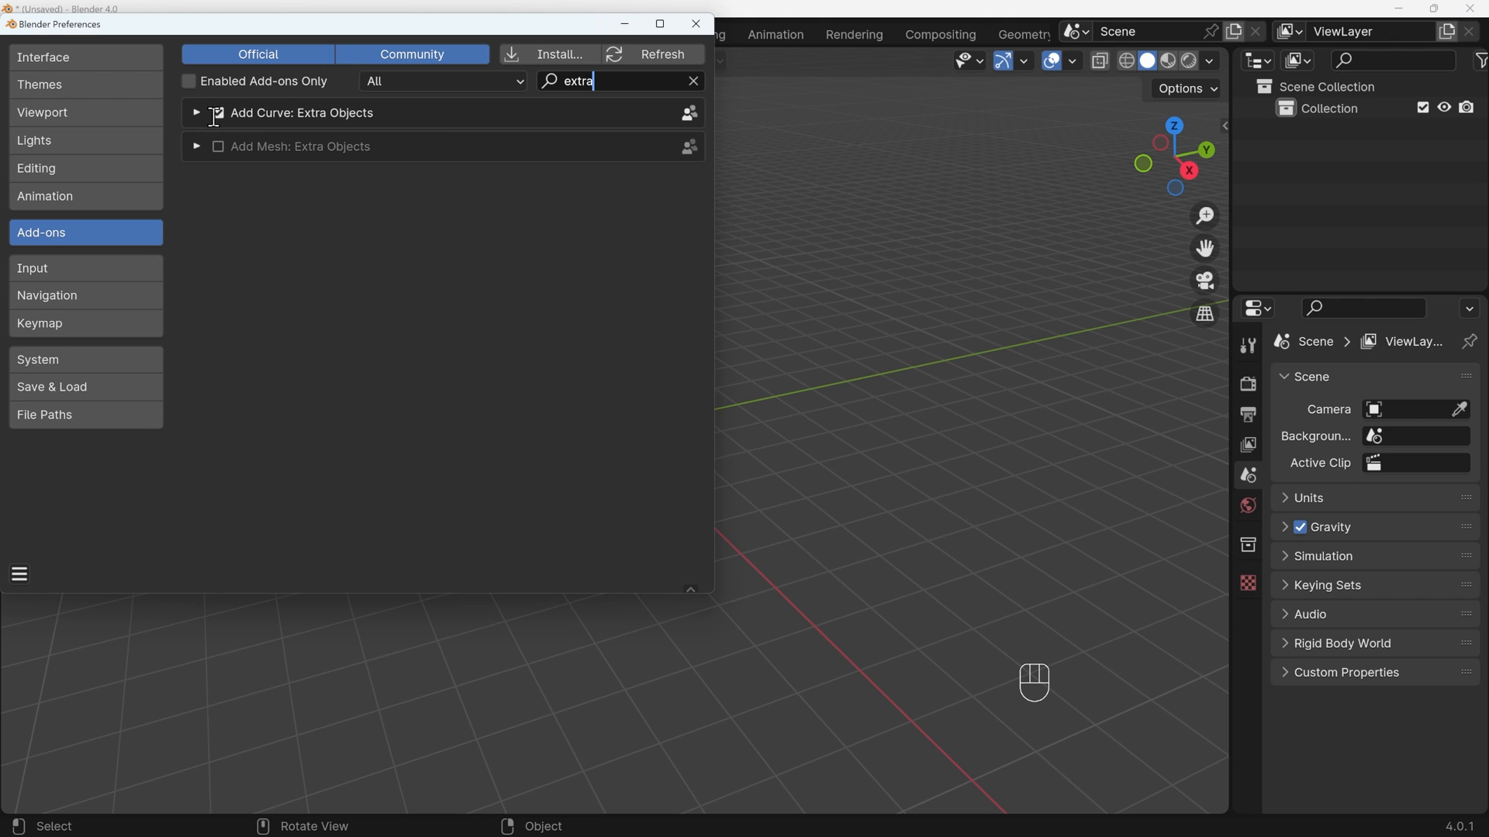
click(217, 113)
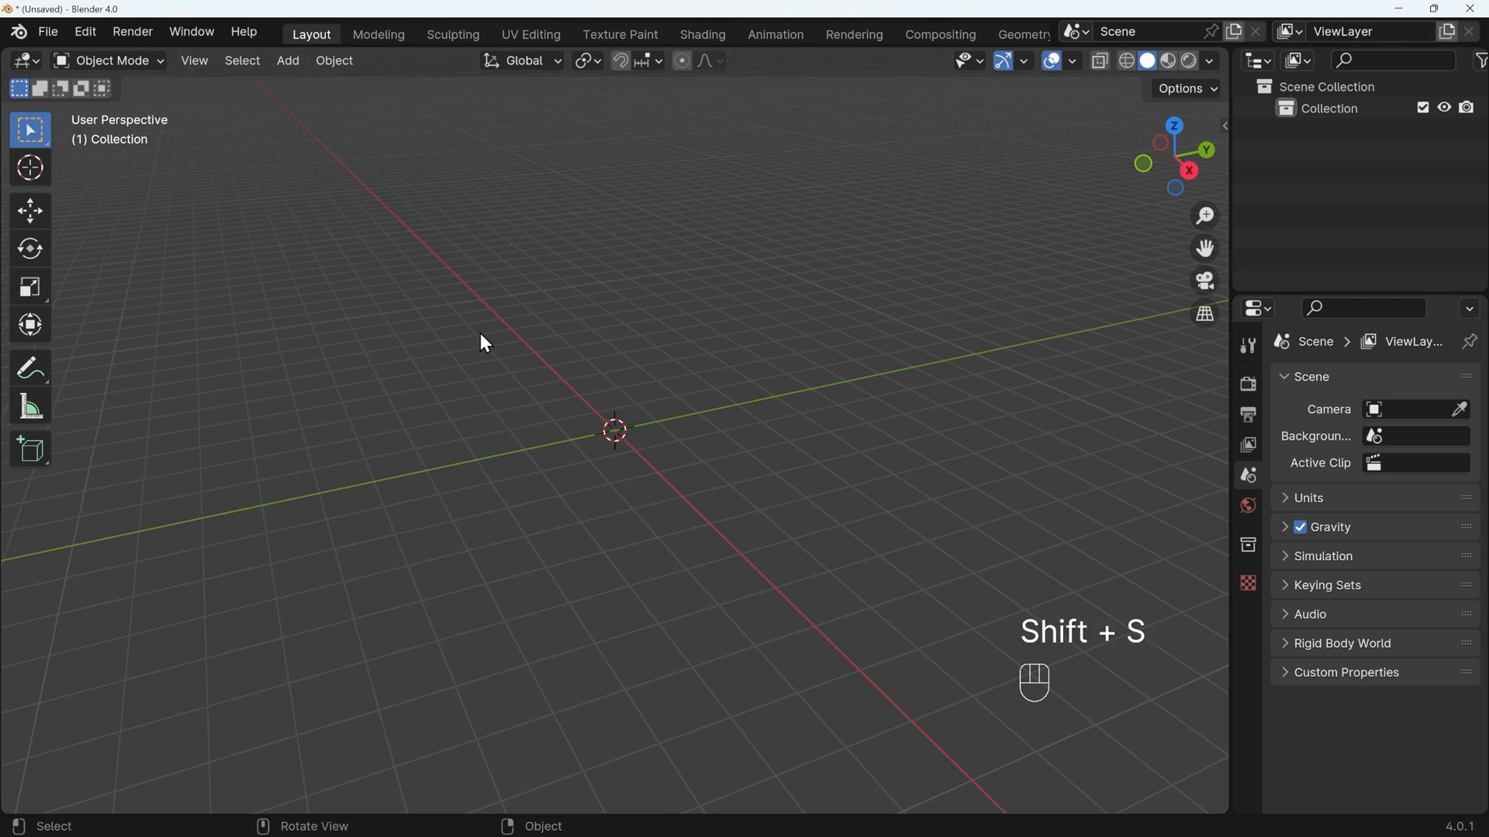
Add an Archimedean spiral from the Shift+A Curve Spirals menu.
key(shift+a)
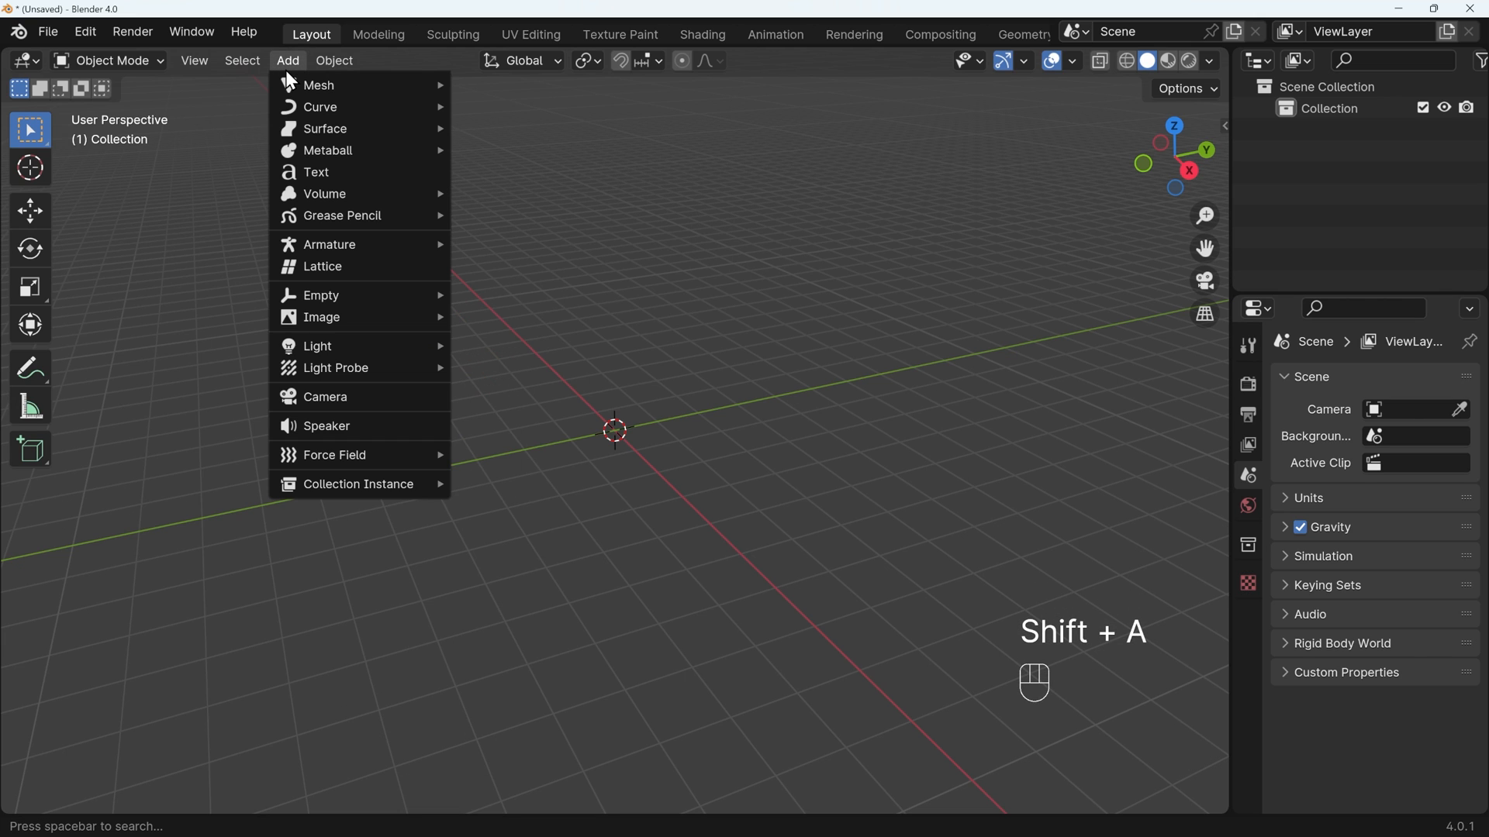
mouse_move(320, 106)
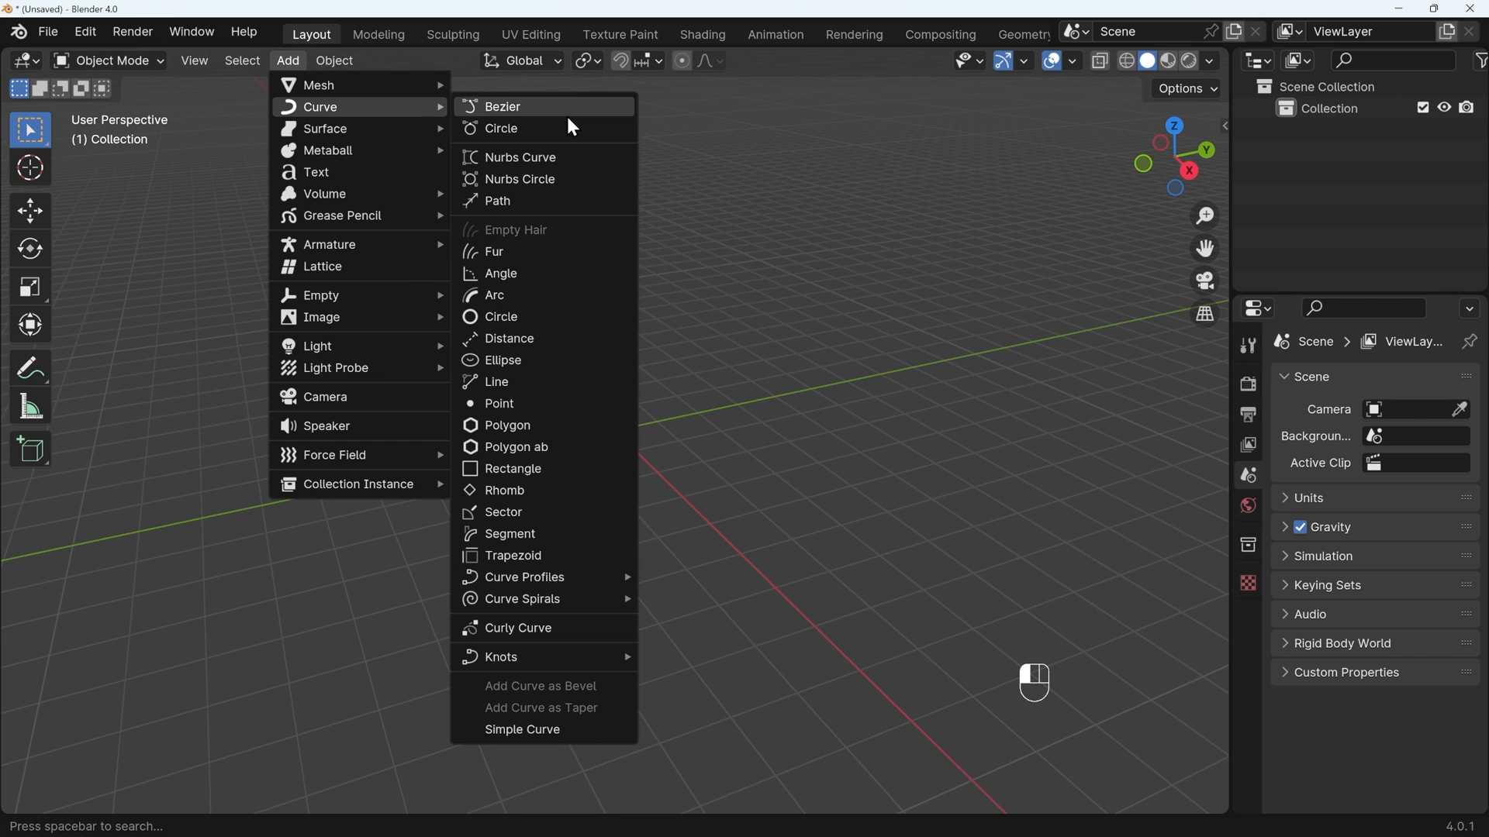
mouse_move(525, 576)
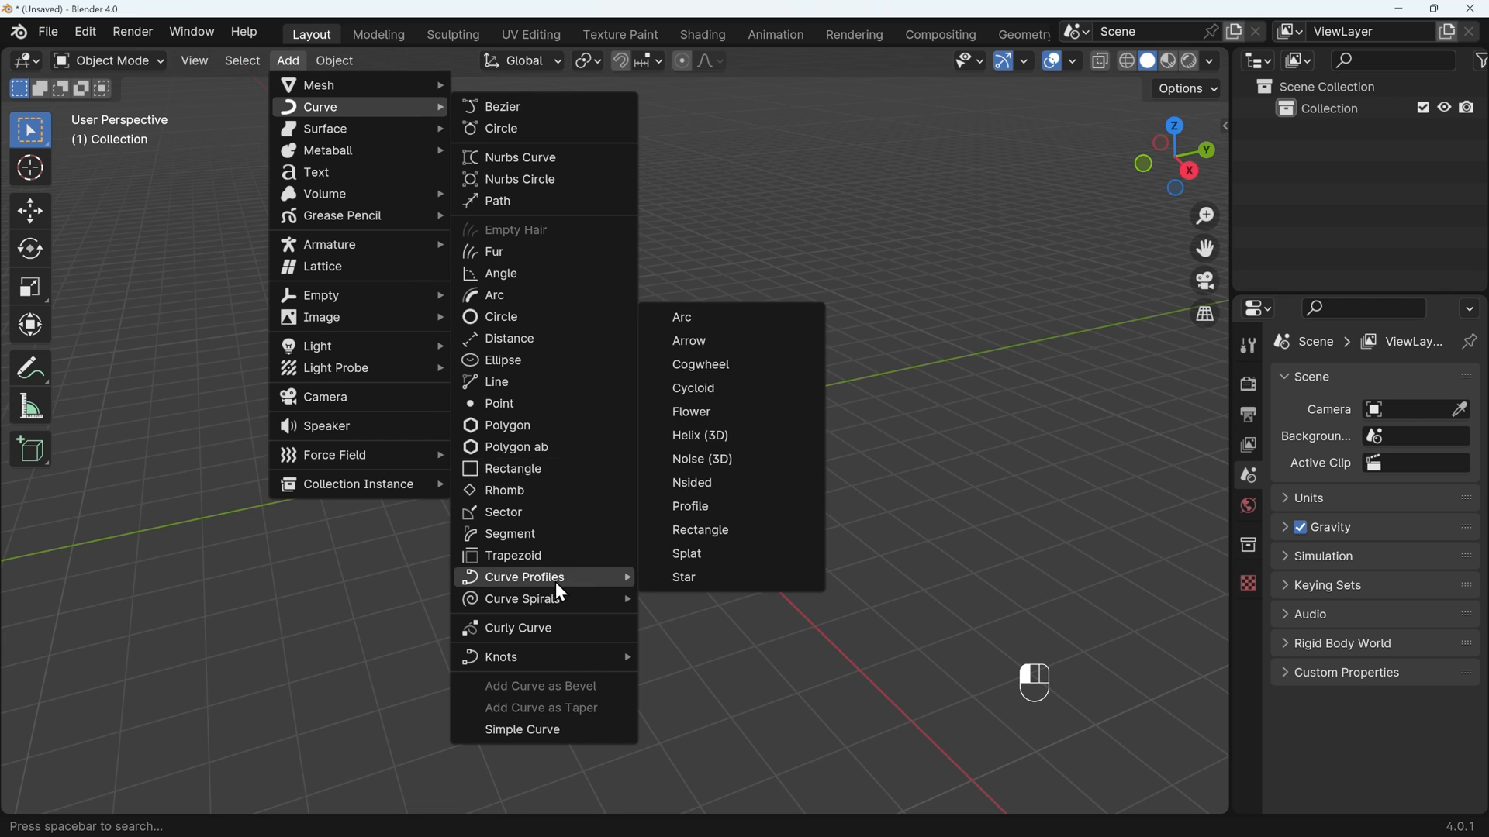
mouse_move(522, 599)
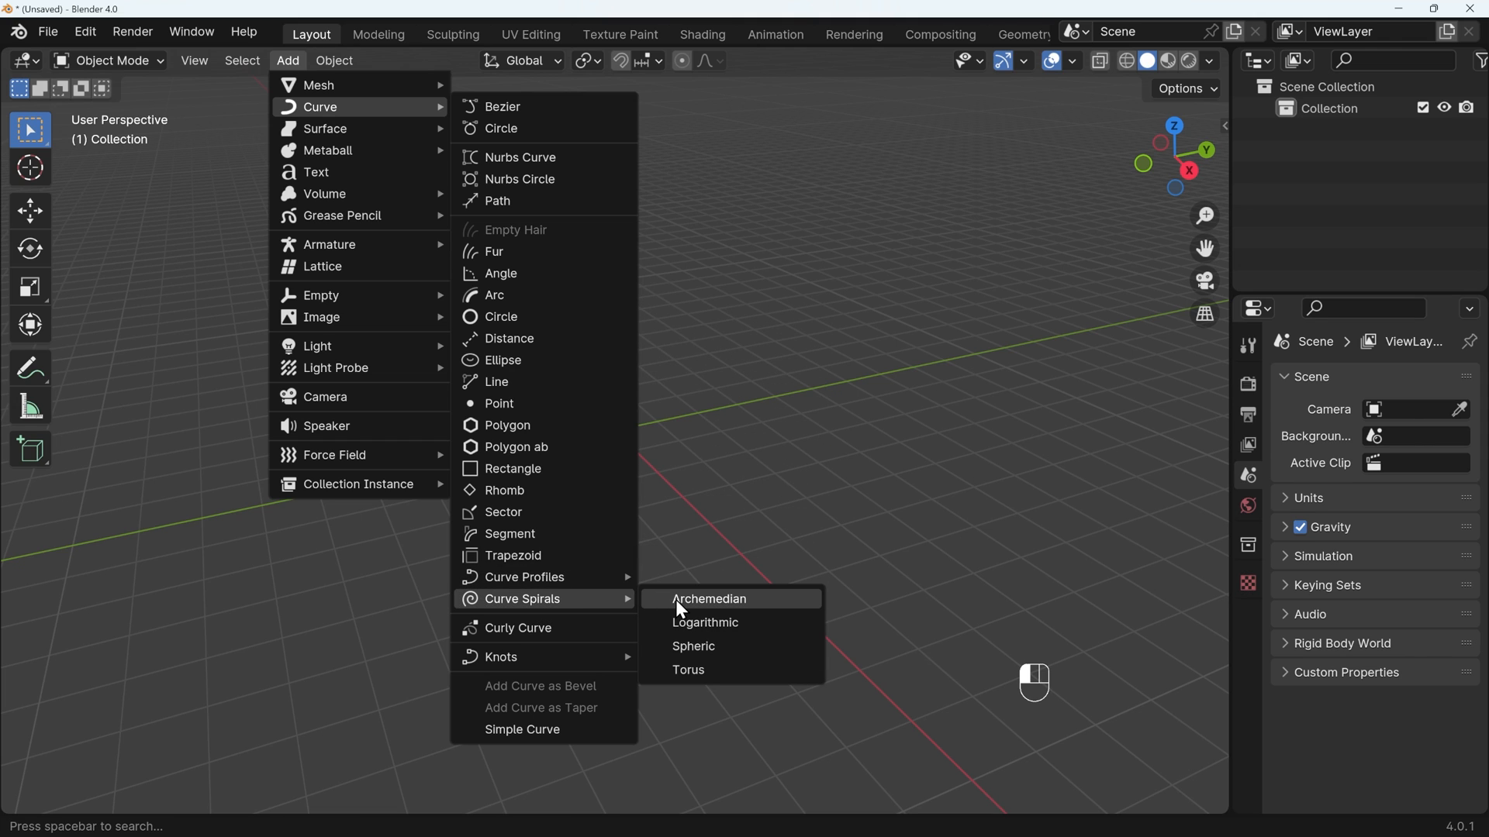
mouse_move(707, 598)
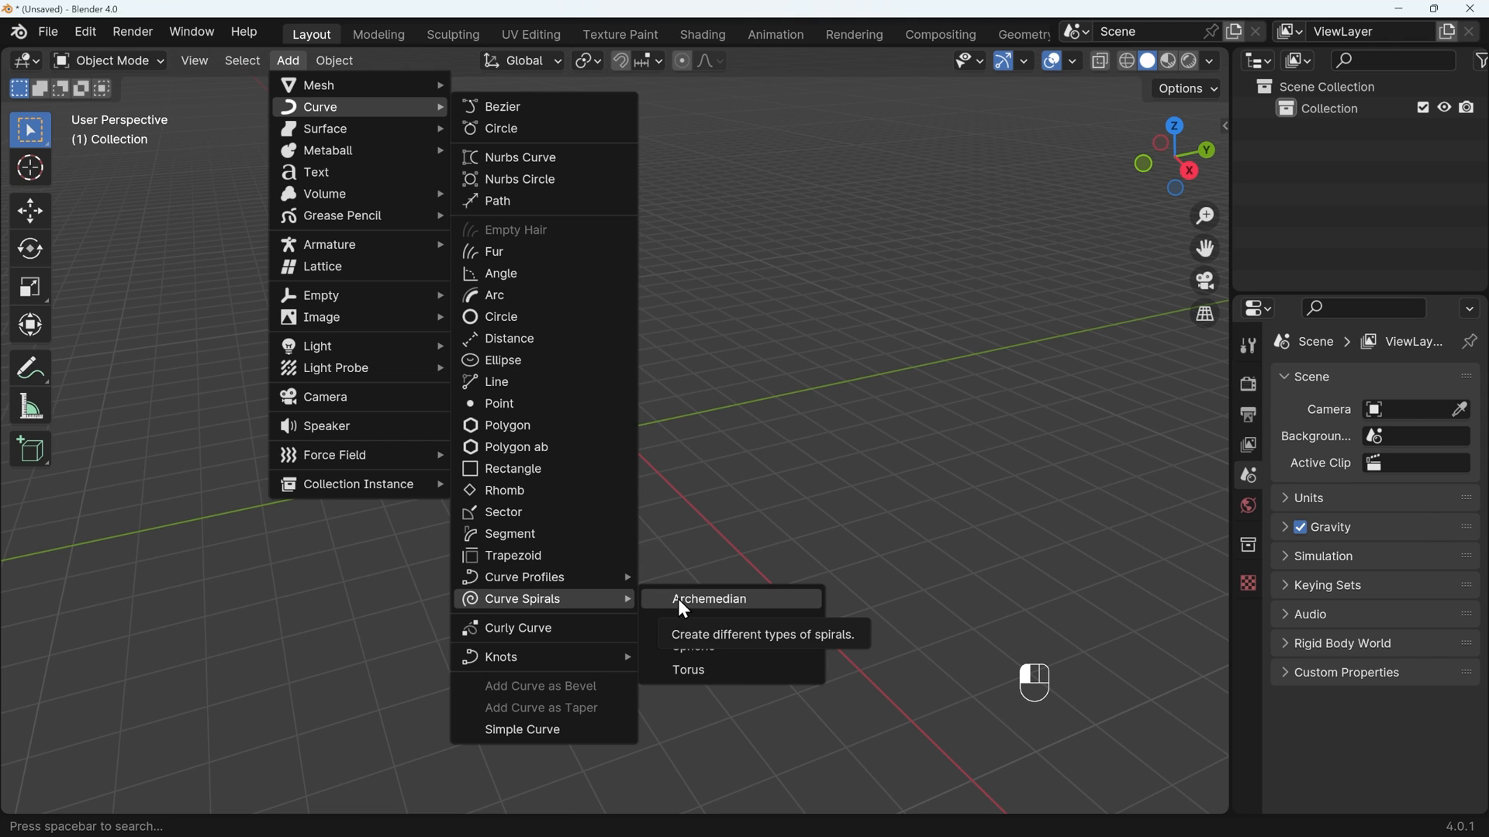
click(708, 600)
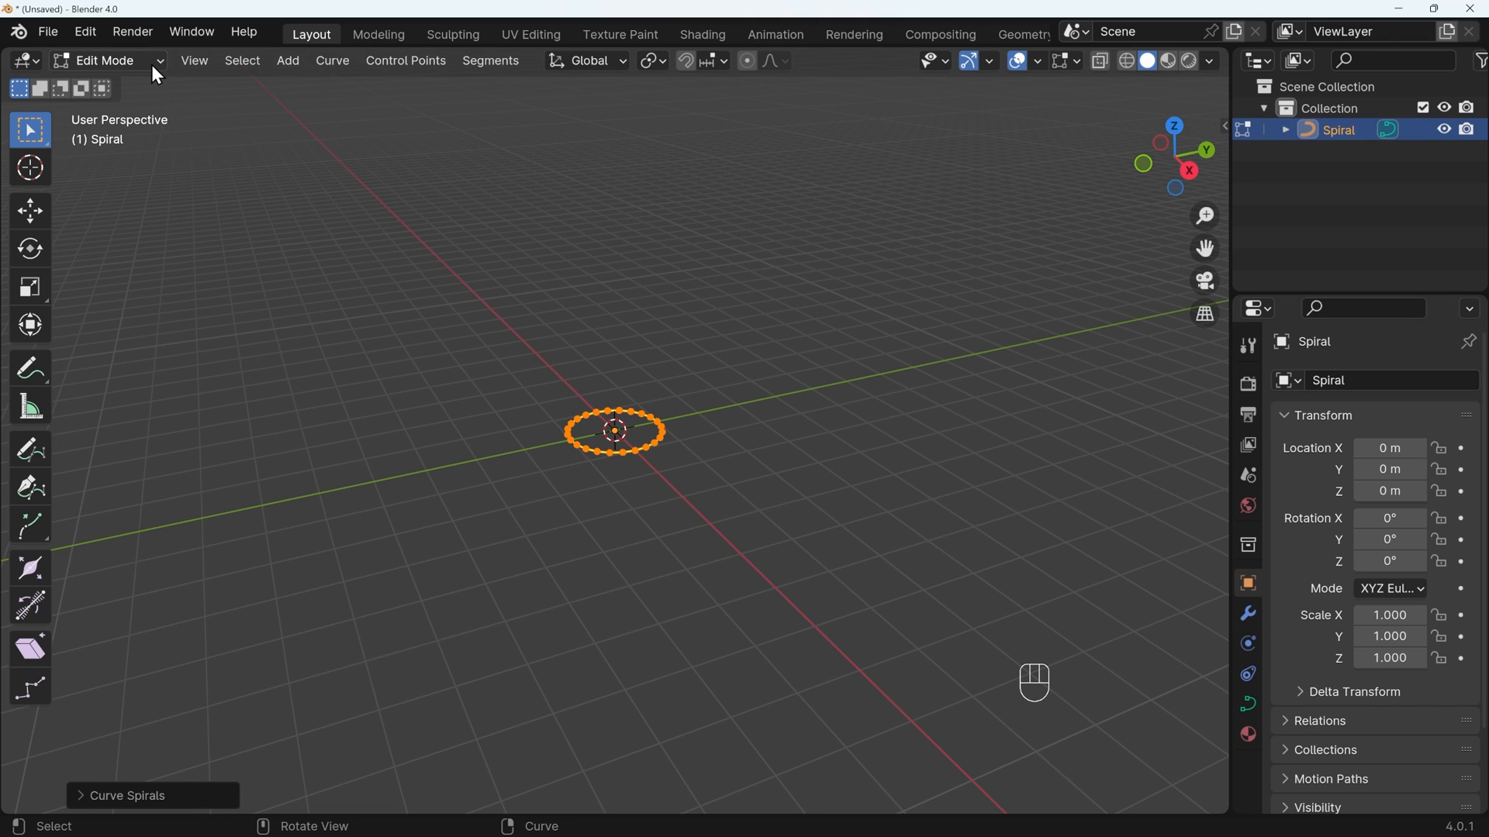
mouse_move(86, 802)
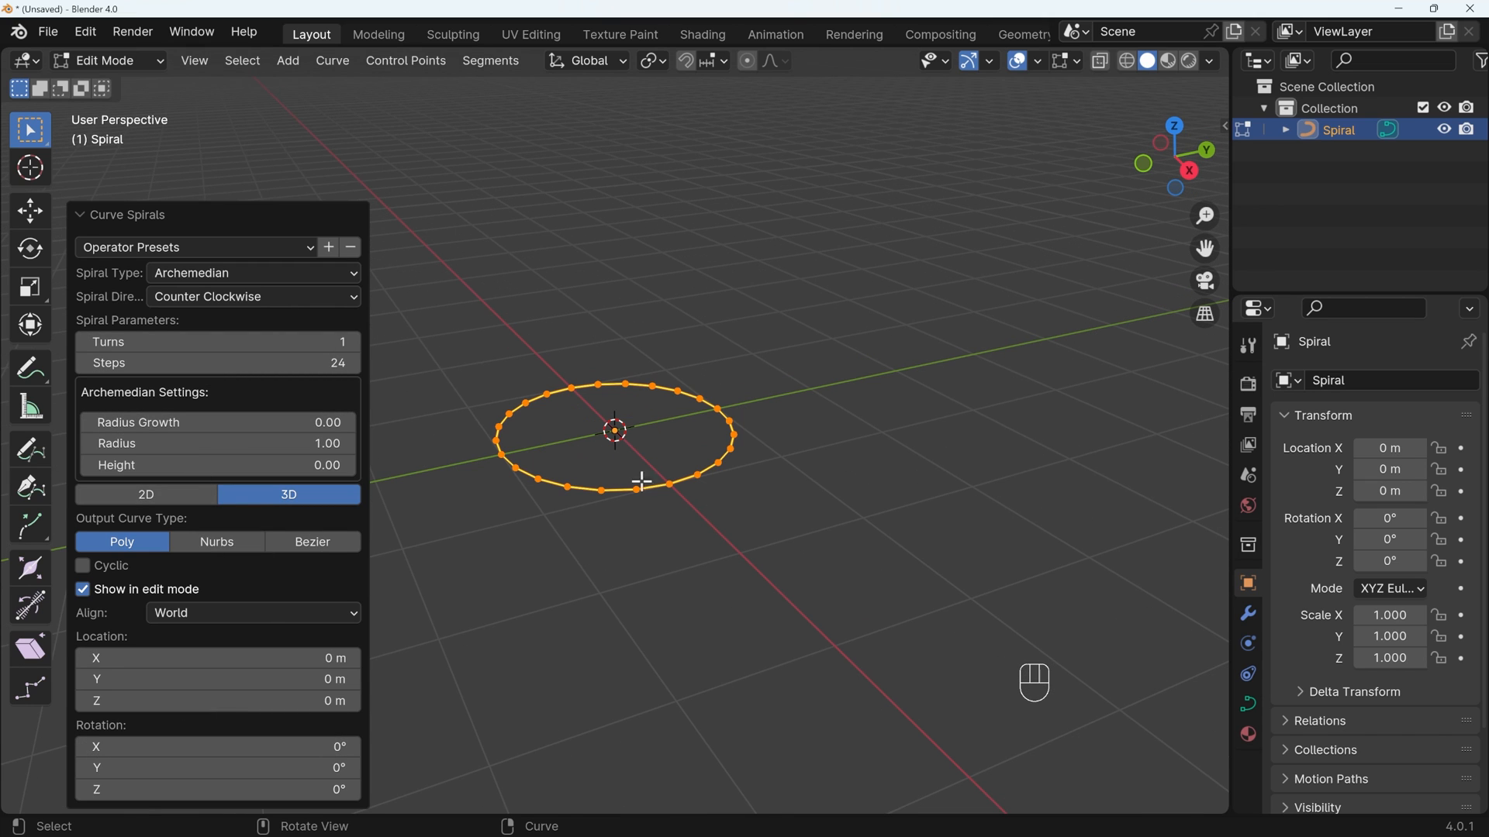
mouse_move(216, 363)
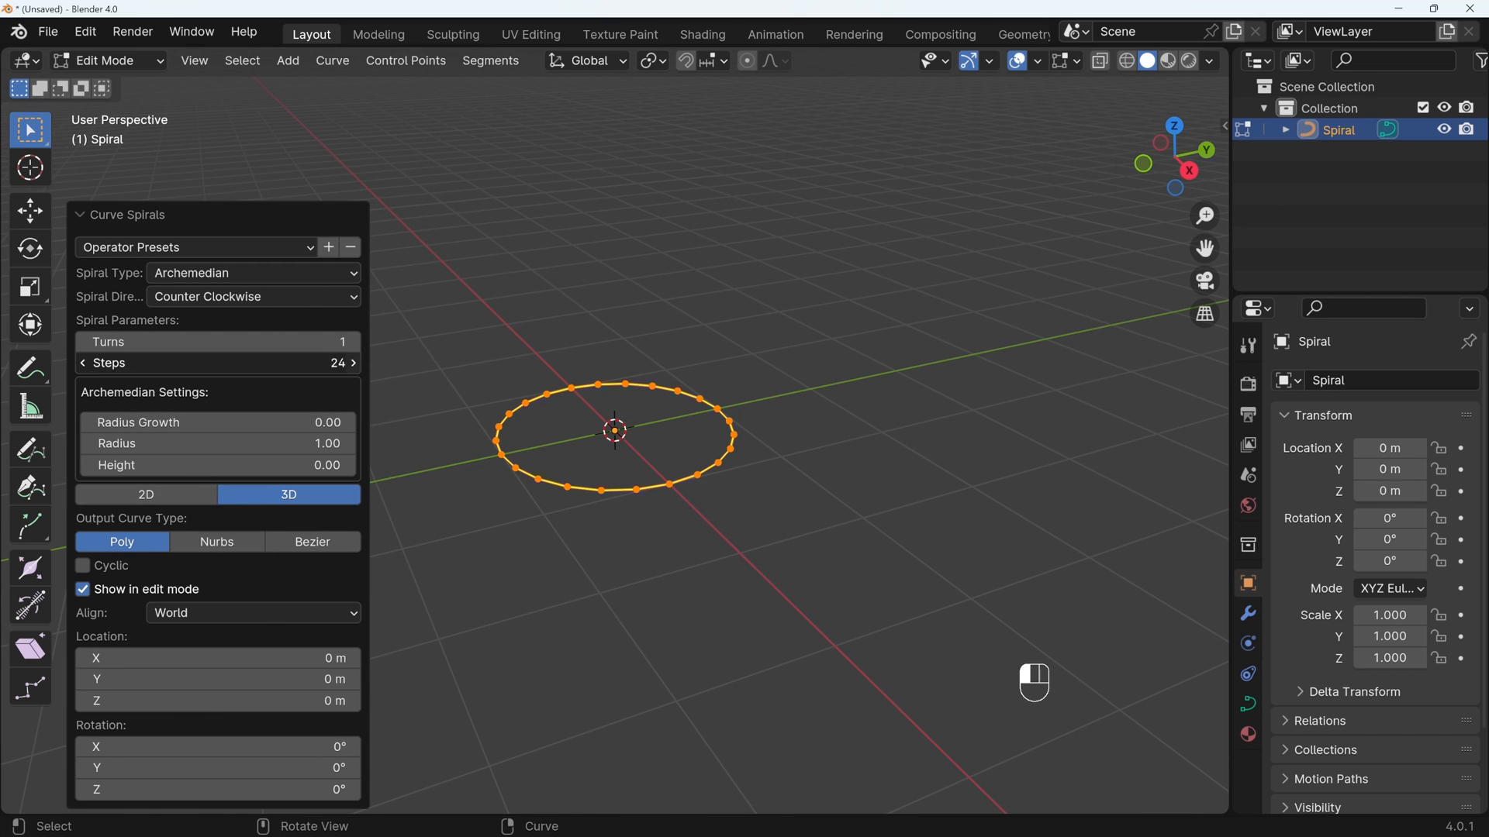
Set the spiral to 5 turns, 28 steps, radius growth -0.15 and height about 1.56.
click(351, 363)
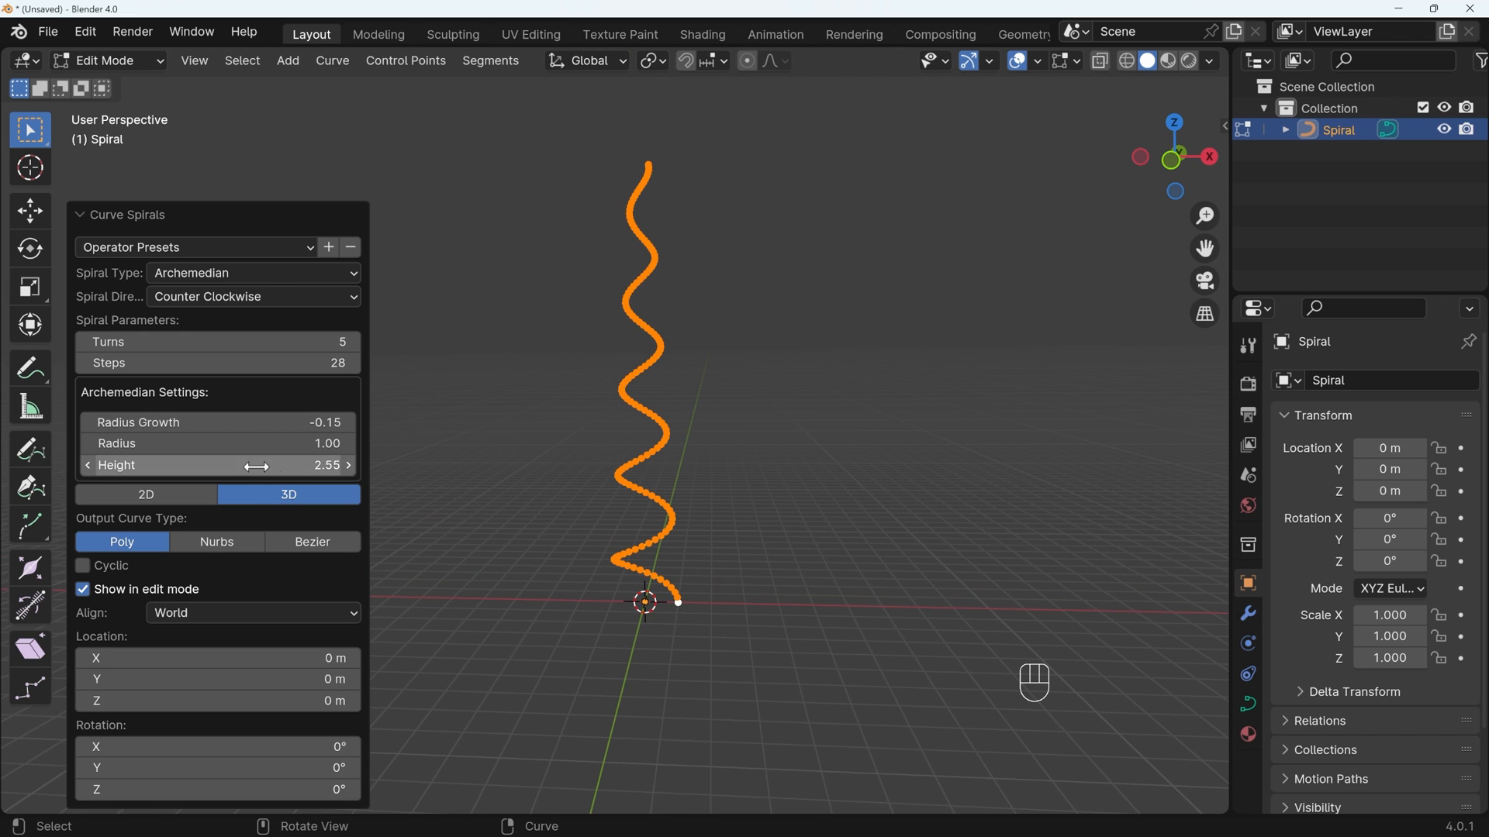
drag(285, 465, 199, 465)
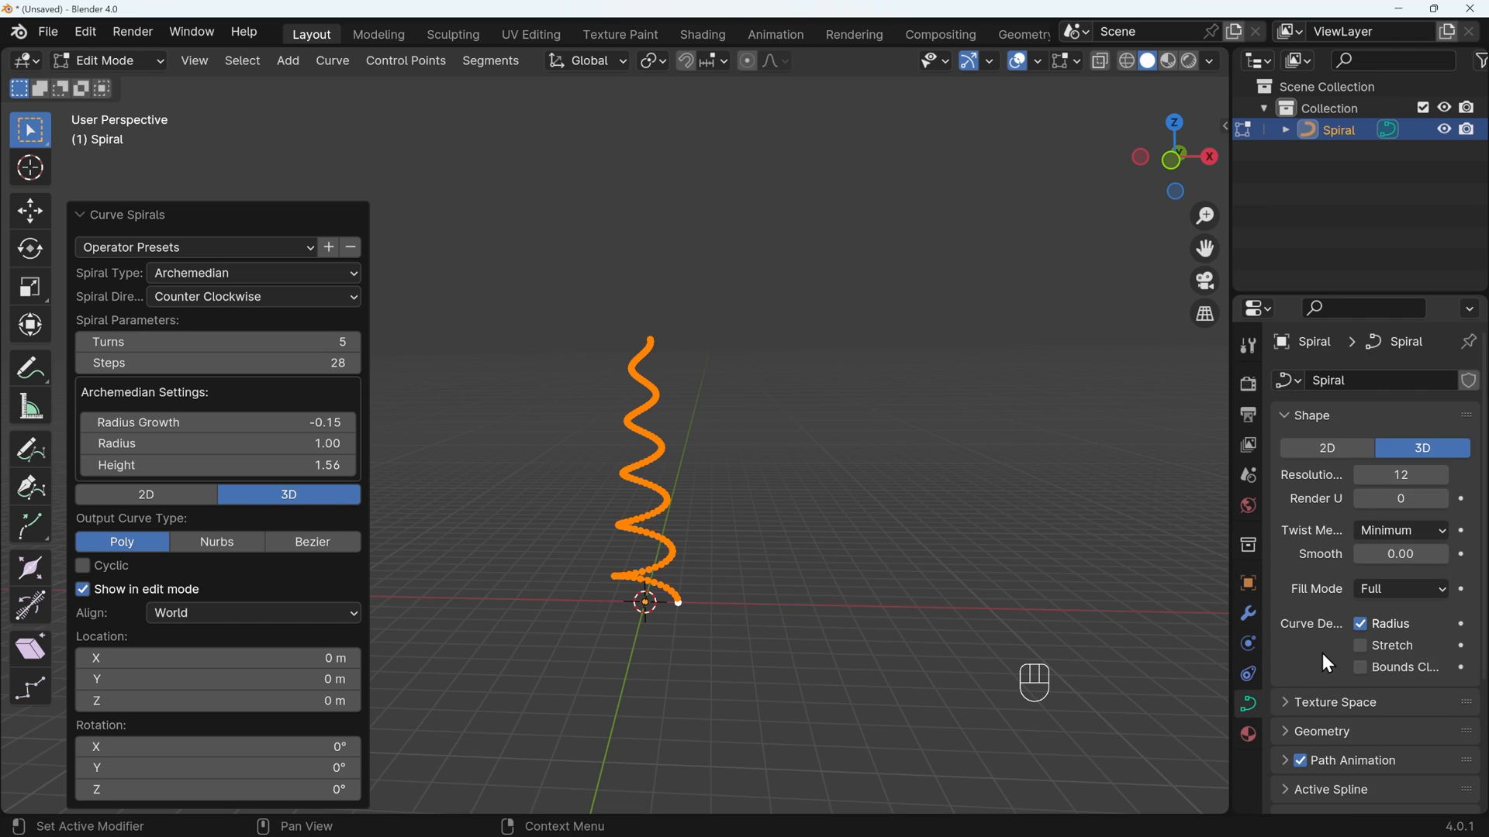
Set the curve bevel depth to 0.89 m and enable Fill Caps.
scroll(down, 3)
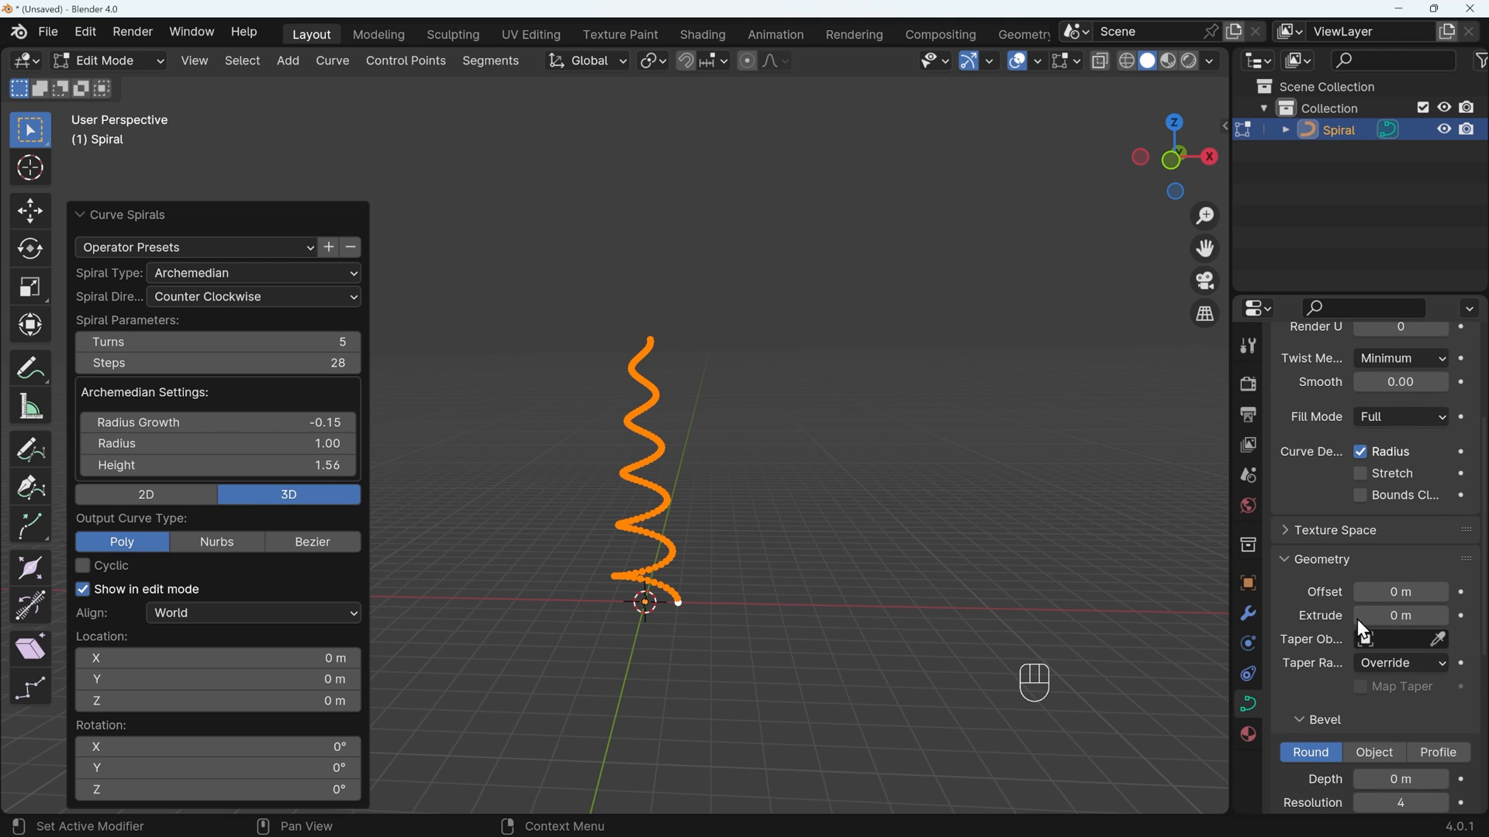
scroll(down, 3)
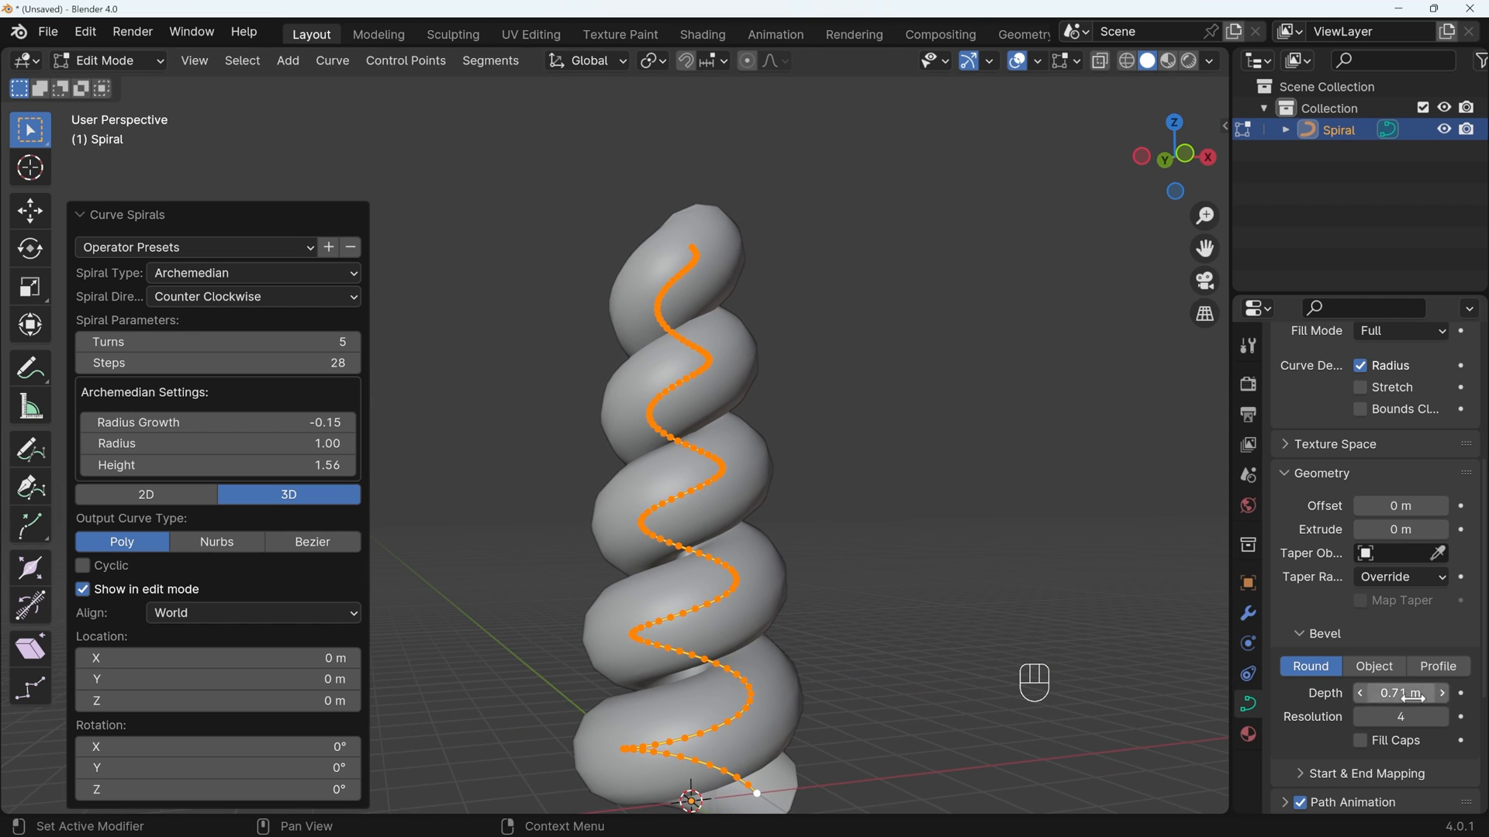
drag(1400, 693, 1414, 693)
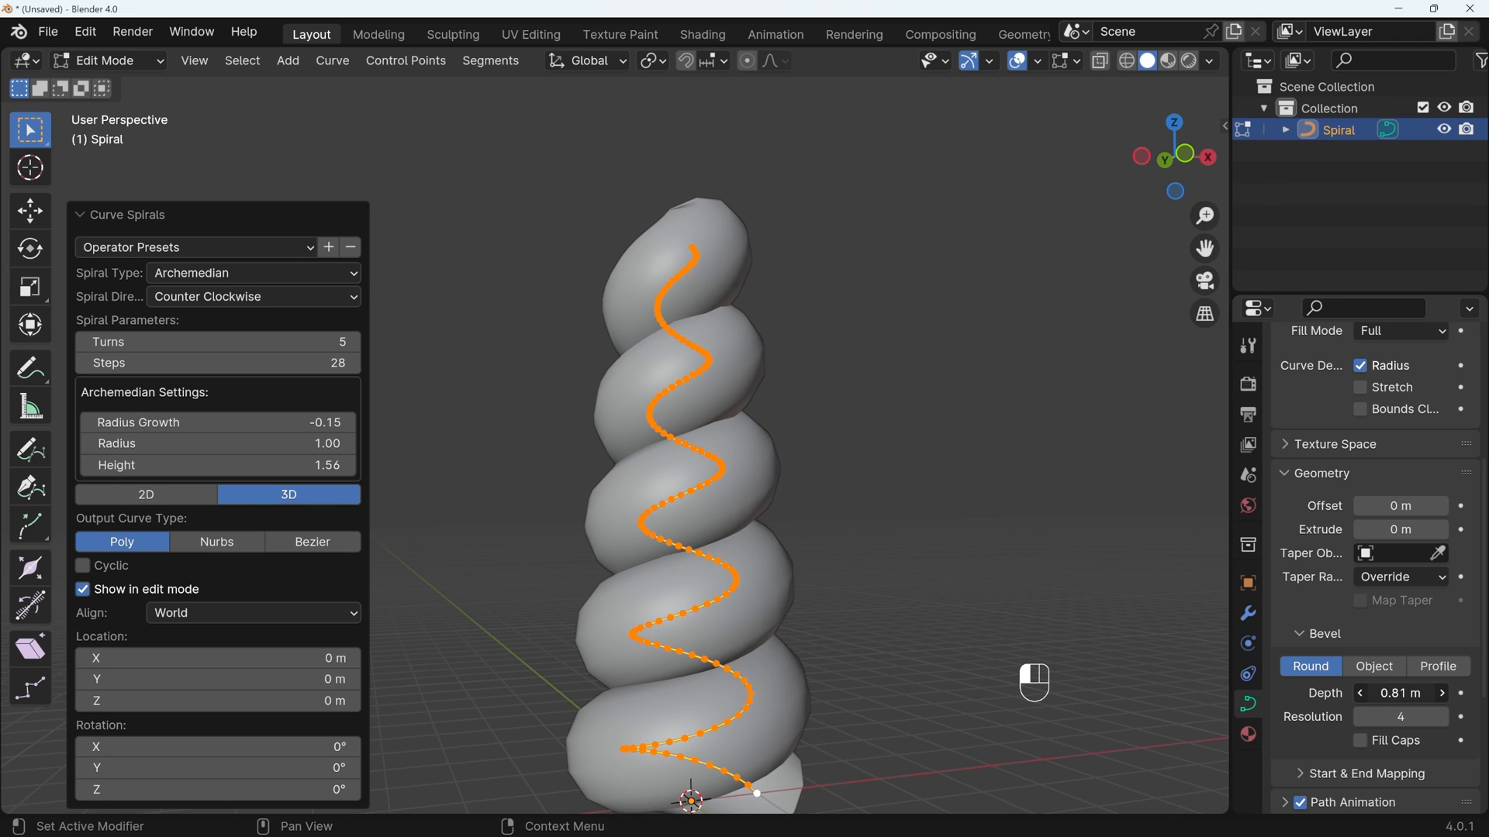
drag(1401, 693, 1414, 693)
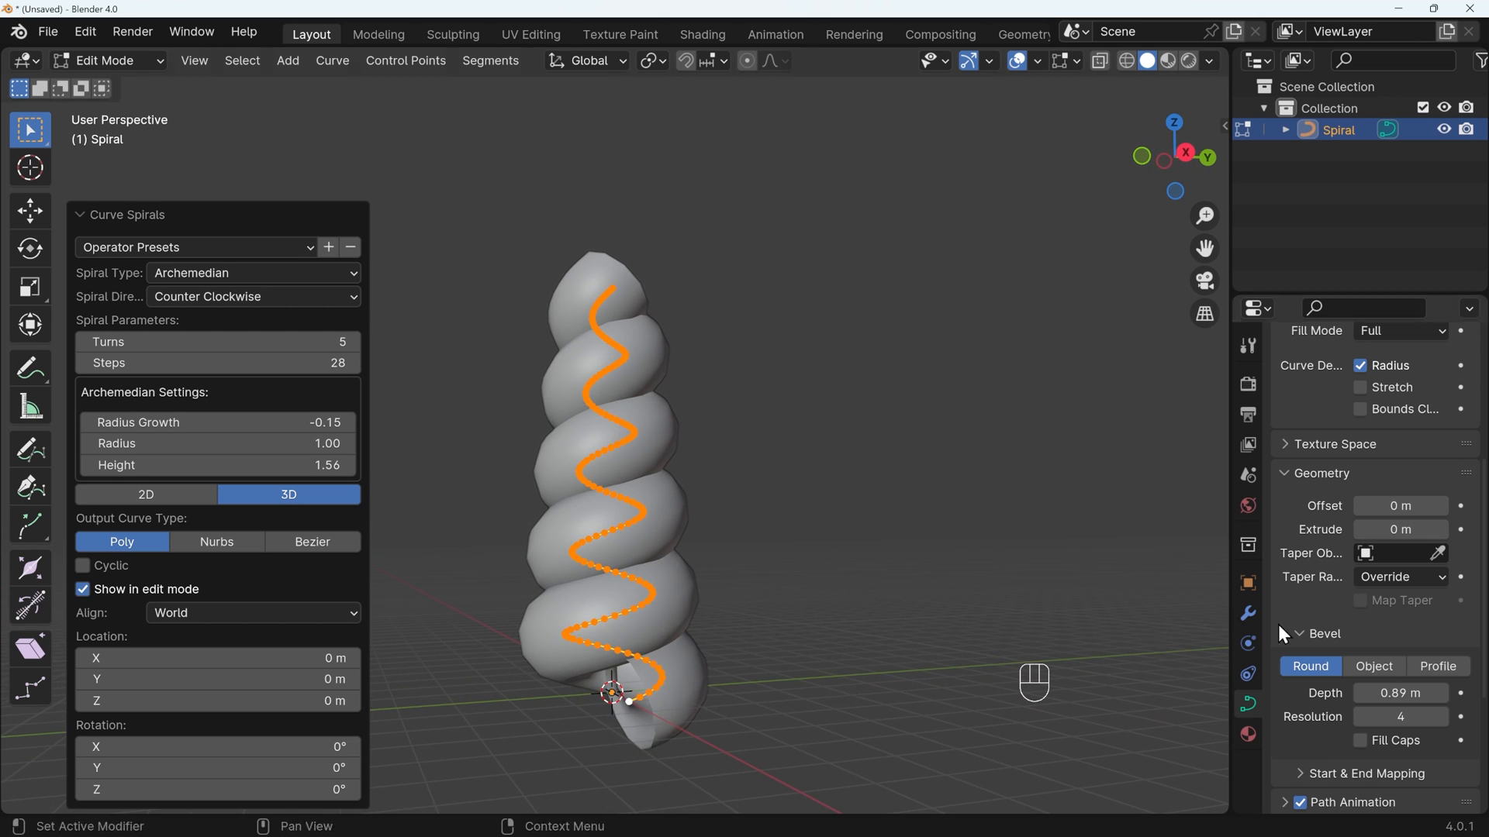
click(1360, 741)
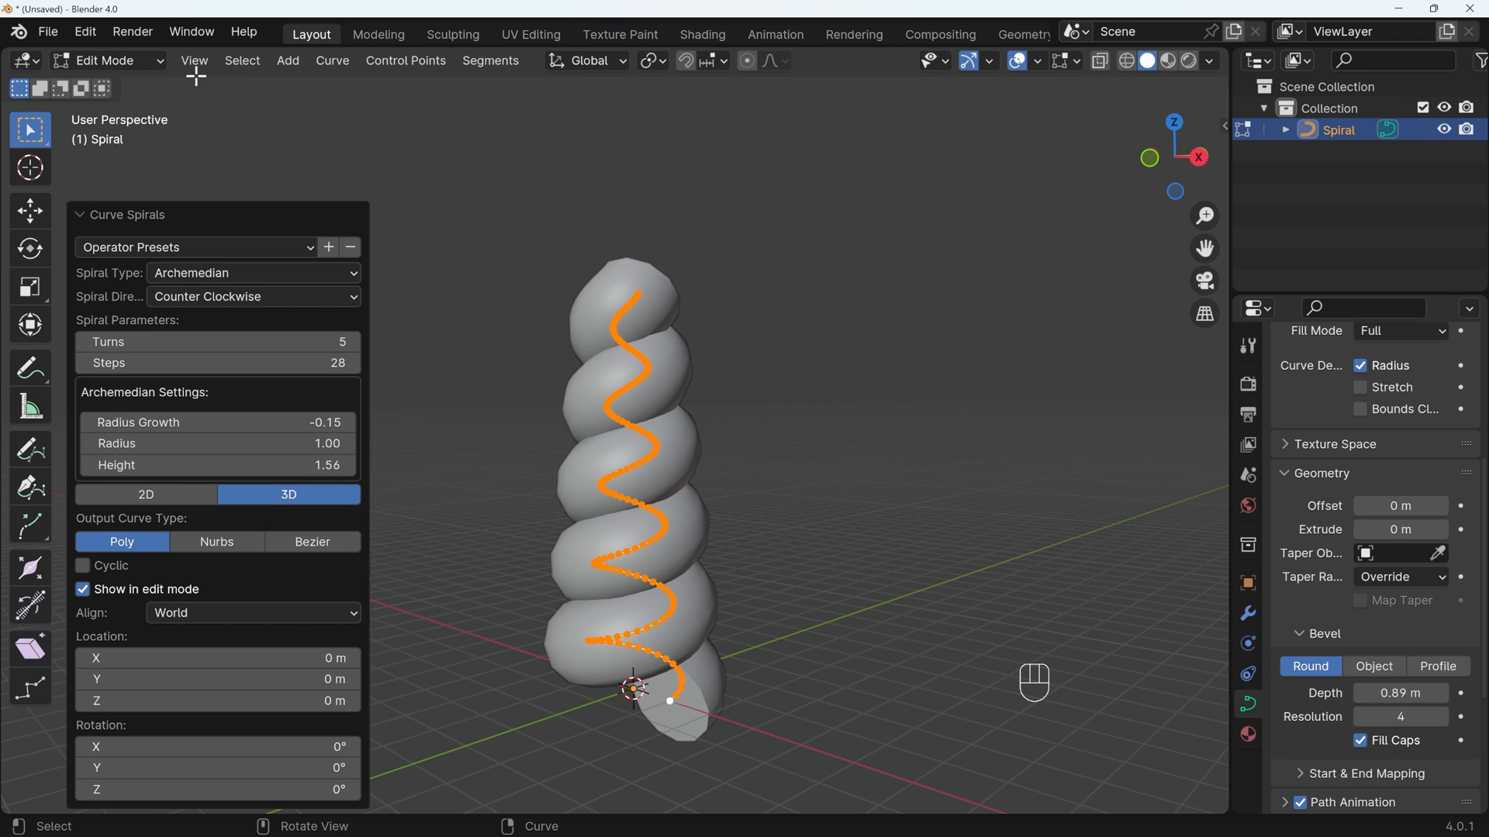
Convert the spiral tube curve to a mesh and inspect its geometry in Edit Mode.
click(109, 60)
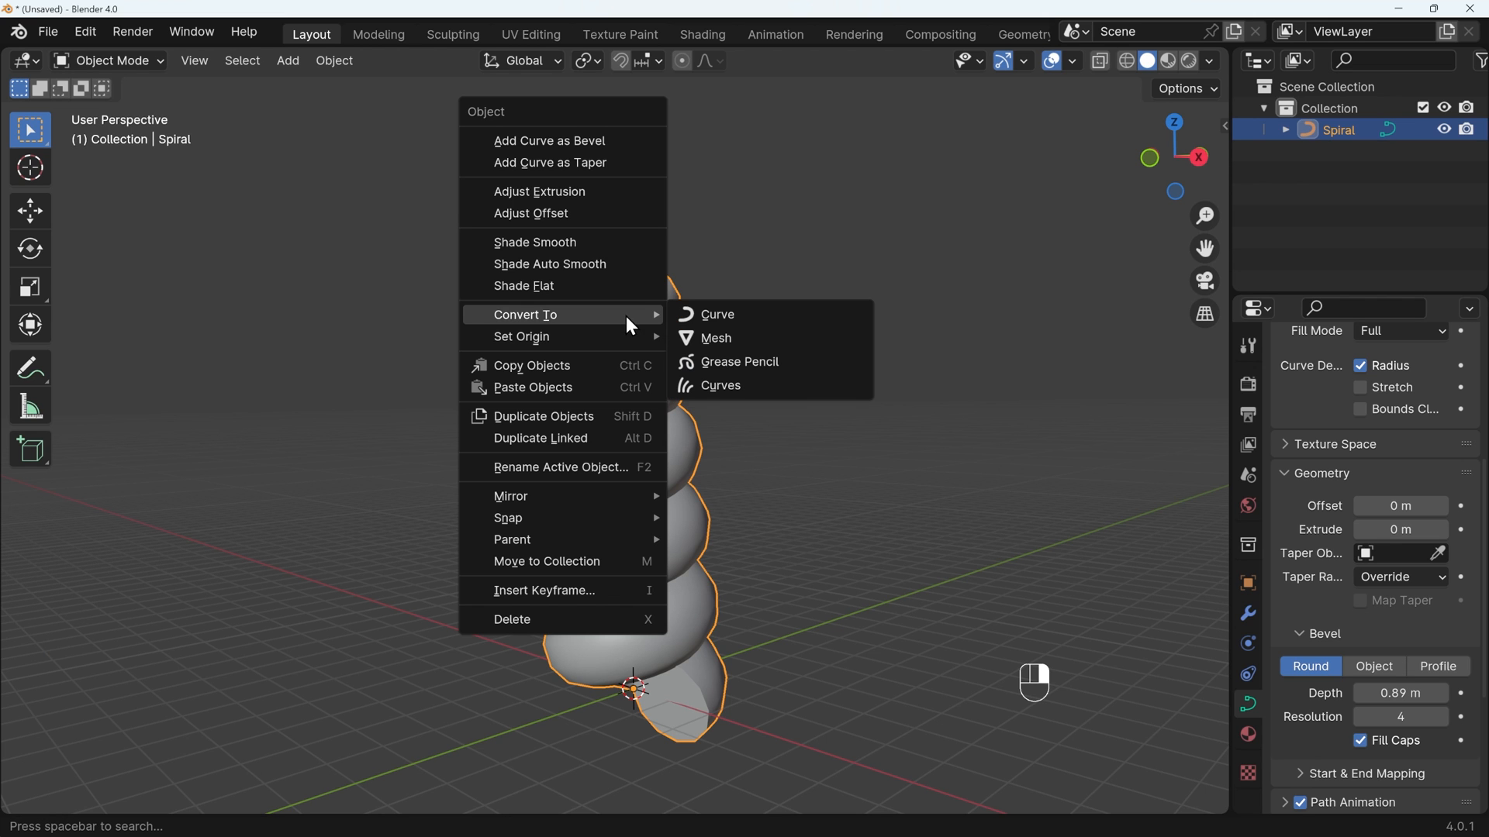
click(714, 339)
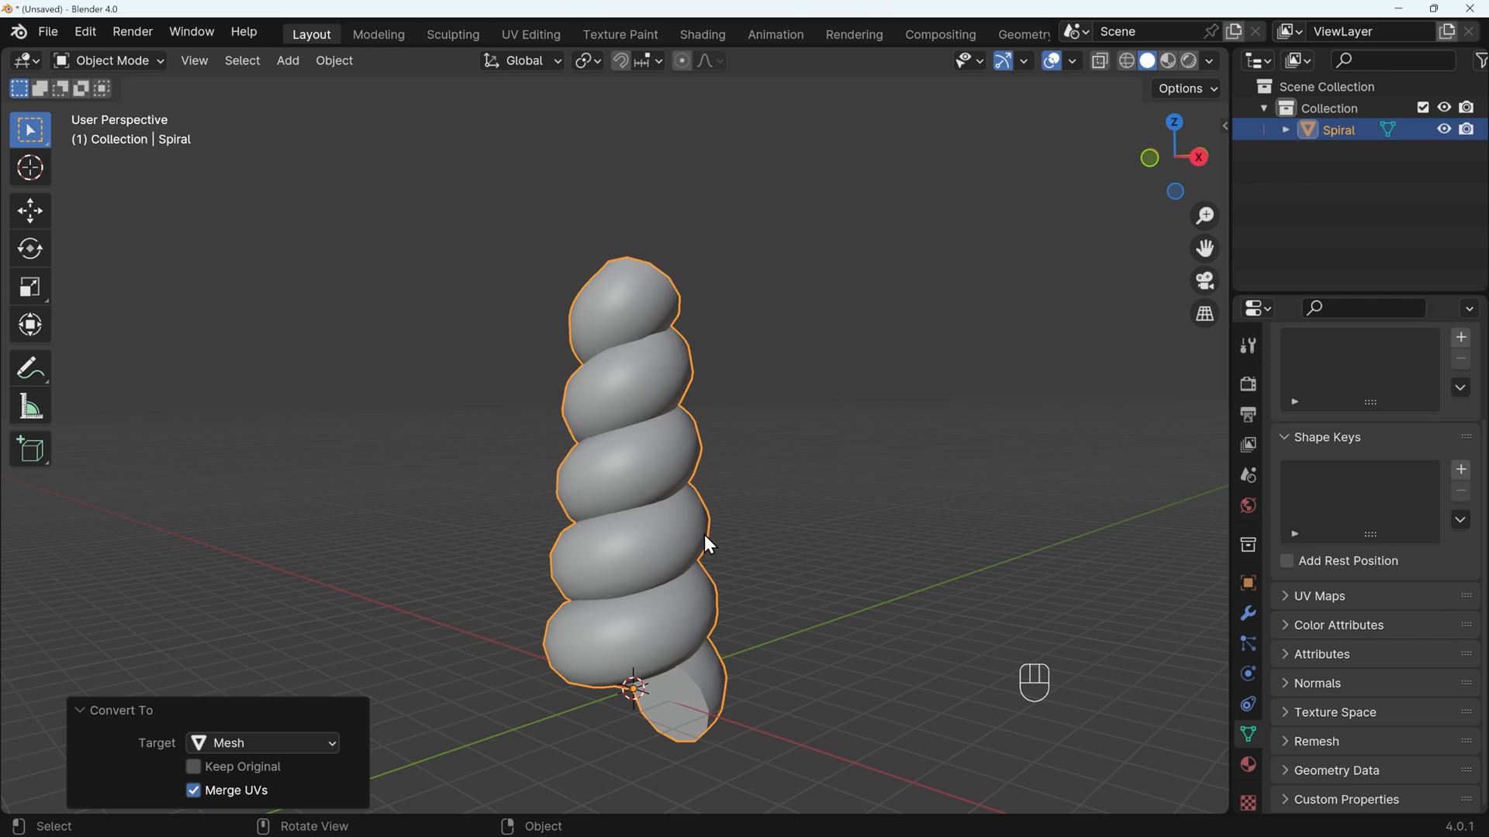
key(Tab)
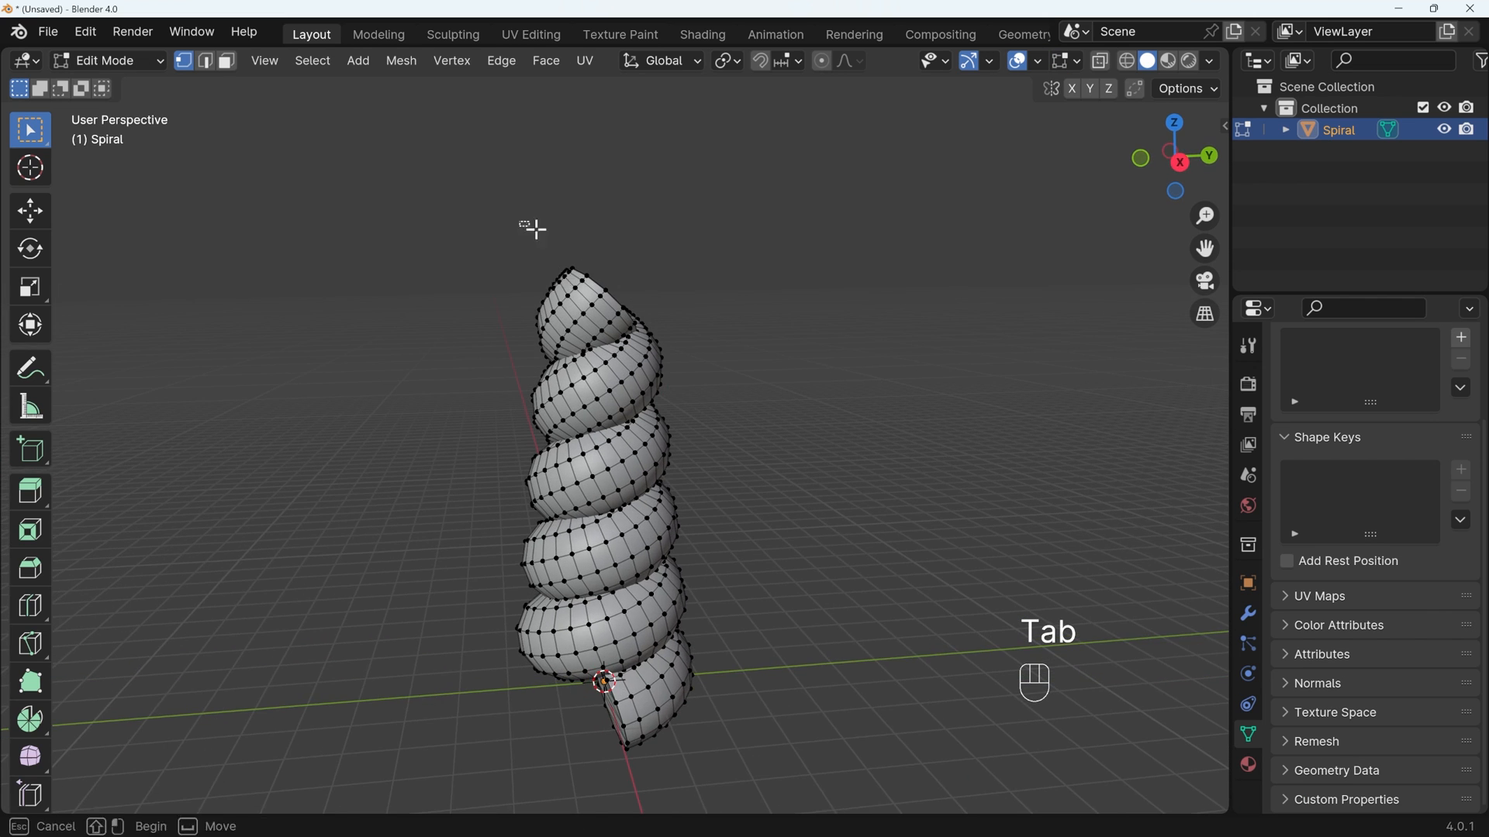
click(589, 289)
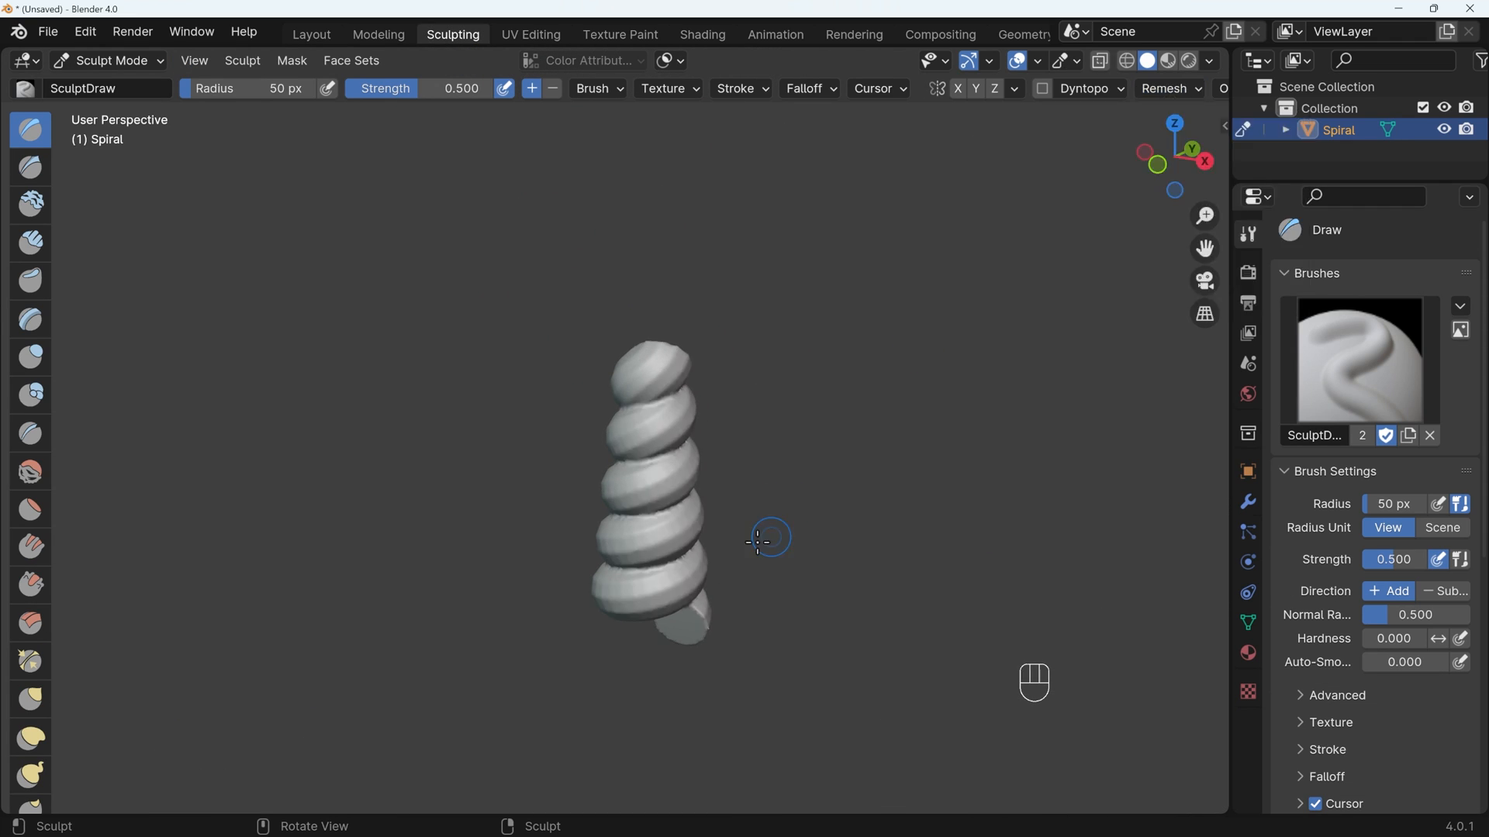
Orbit around the horn mesh to inspect its underside and capped base.
drag(769, 536, 760, 429)
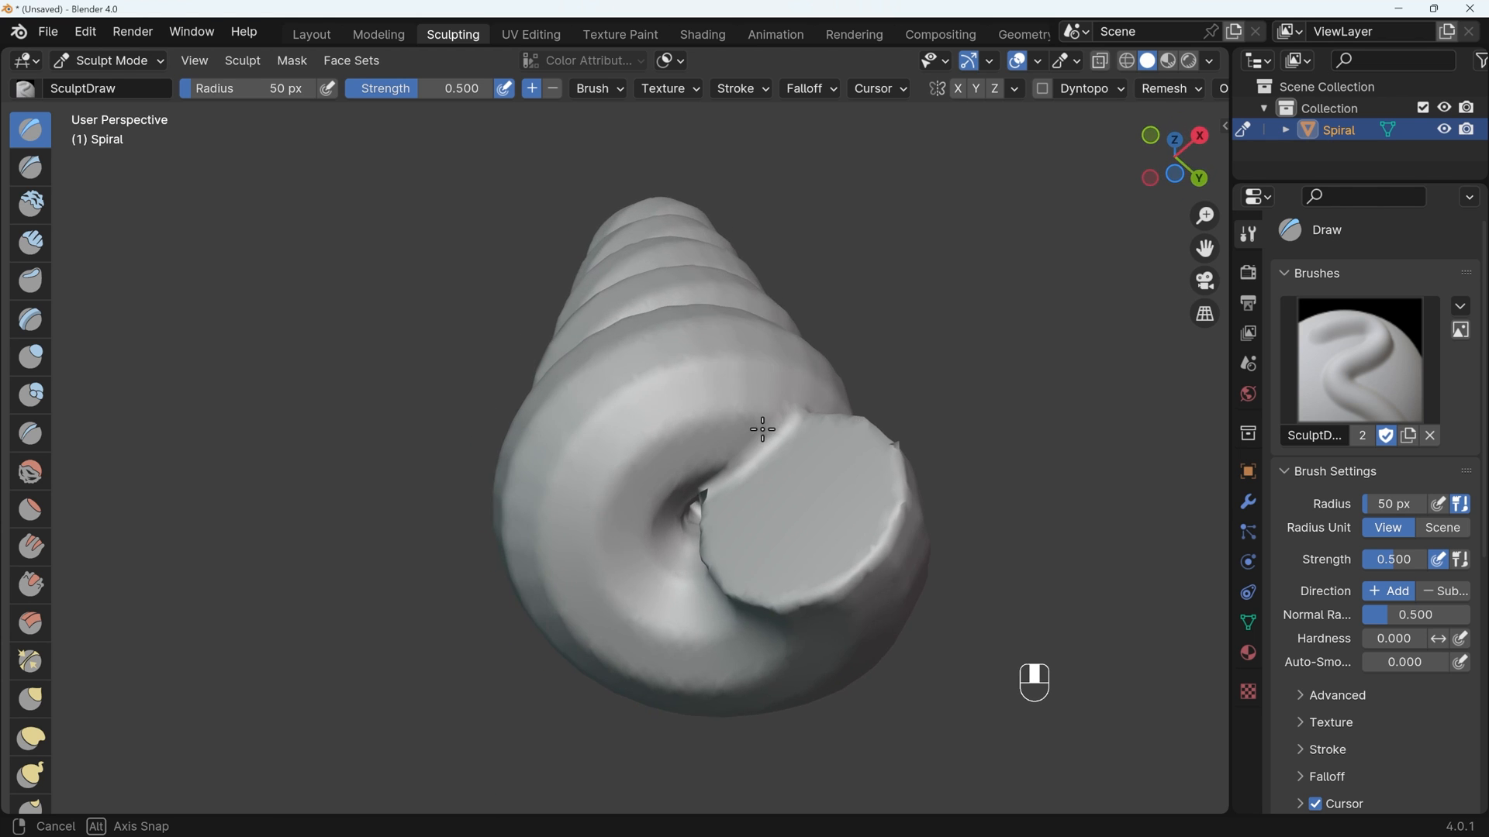
drag(761, 428, 608, 525)
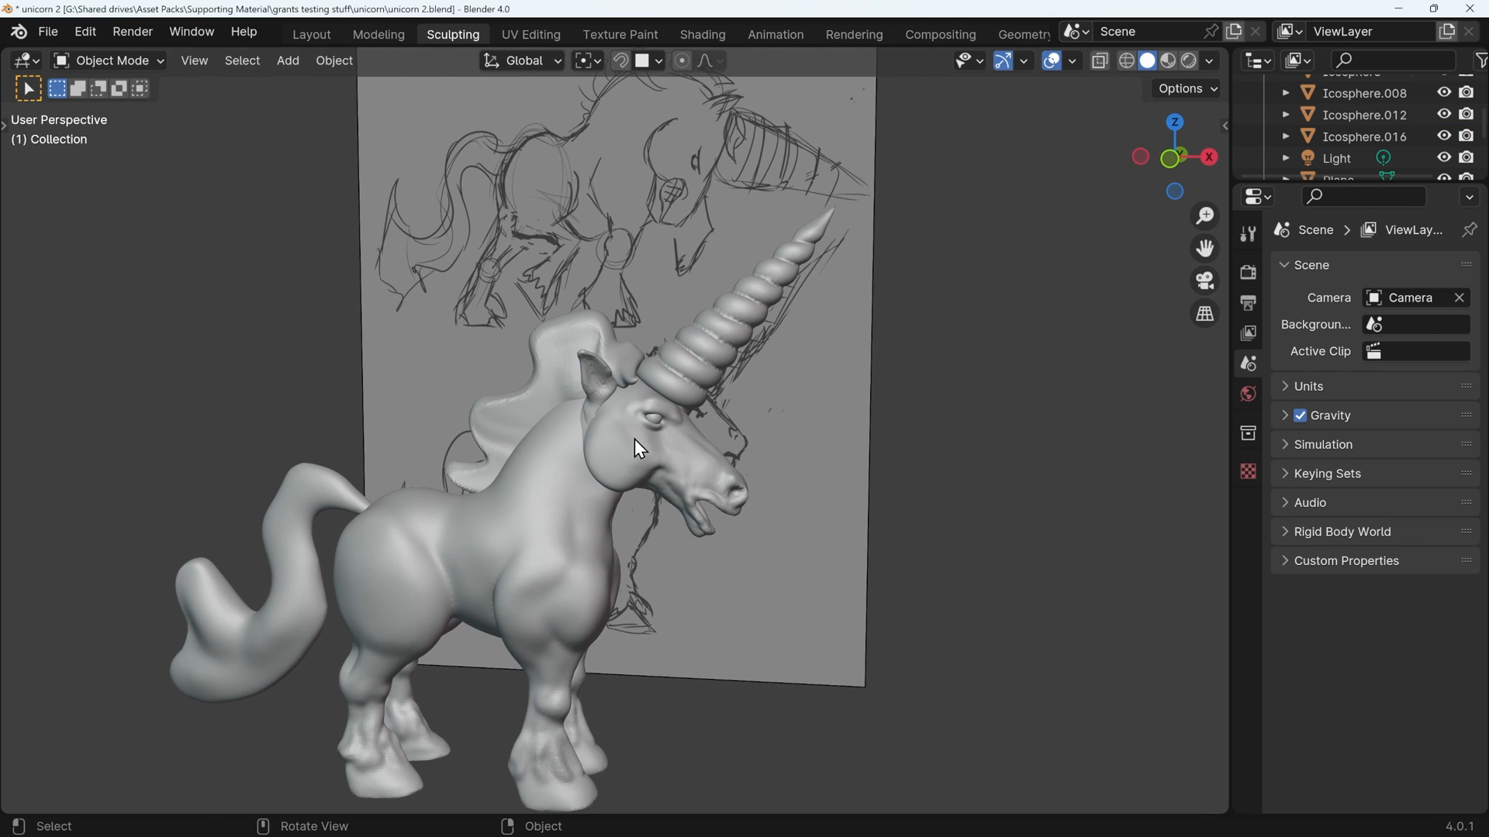
mouse_move(677, 460)
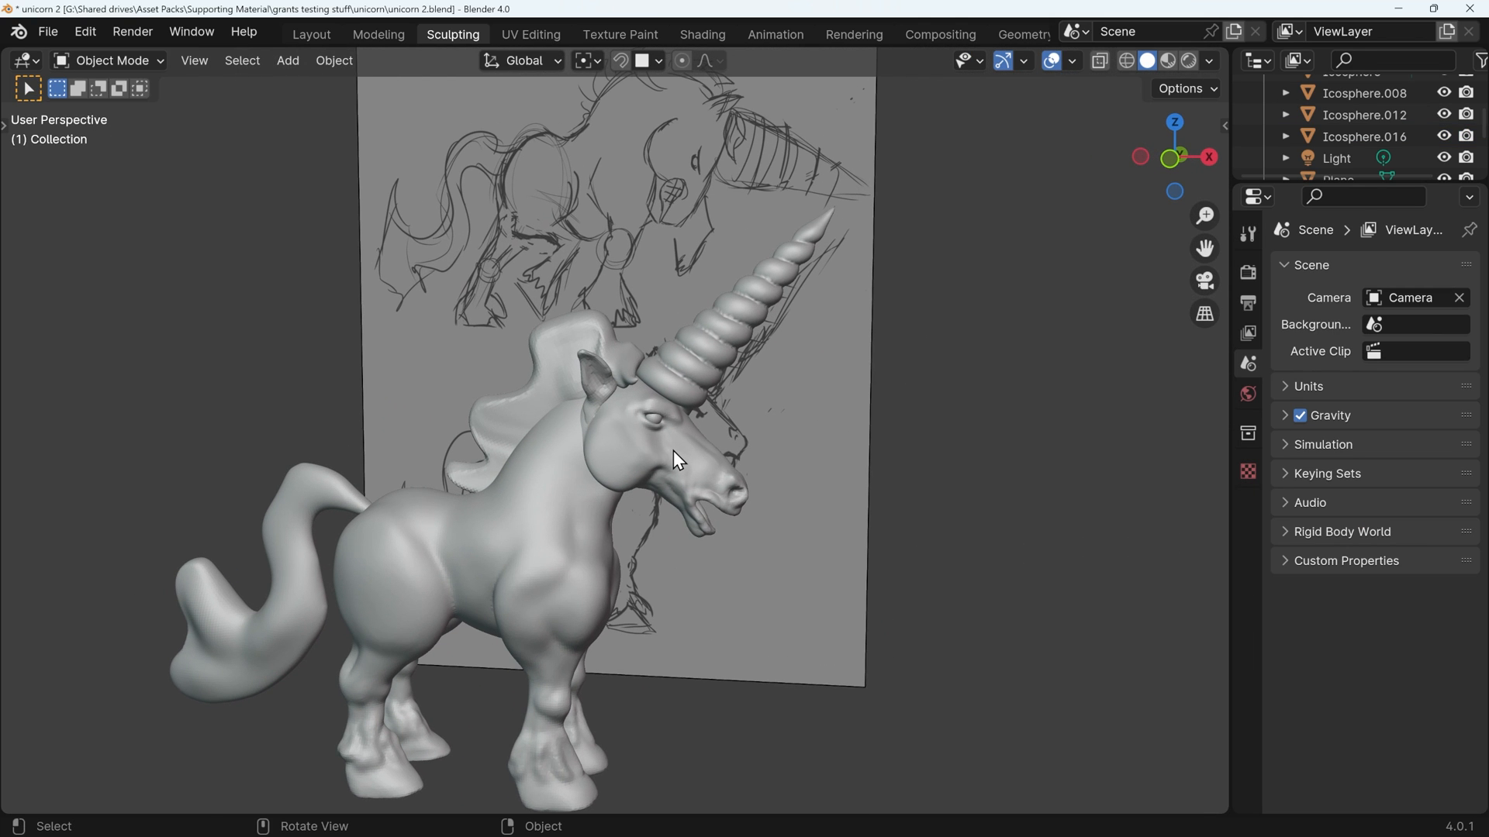